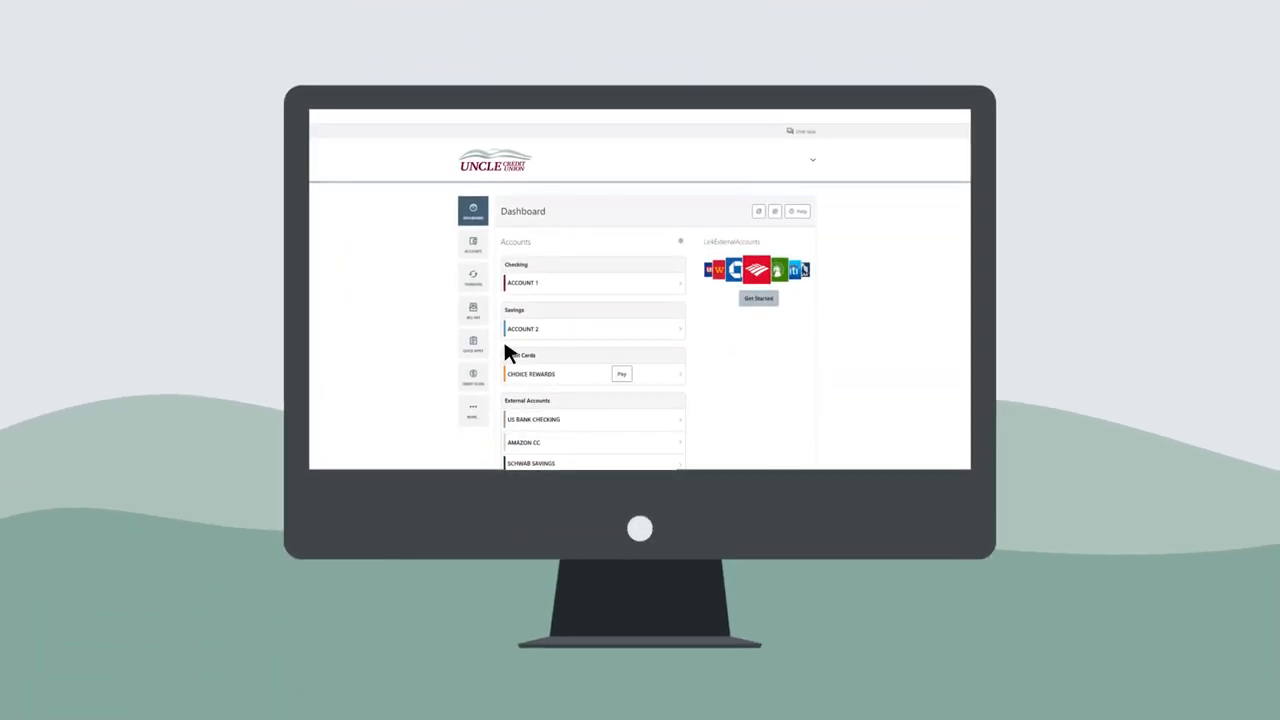
Go to Bill Pay and start adding a new payee.
click(472, 311)
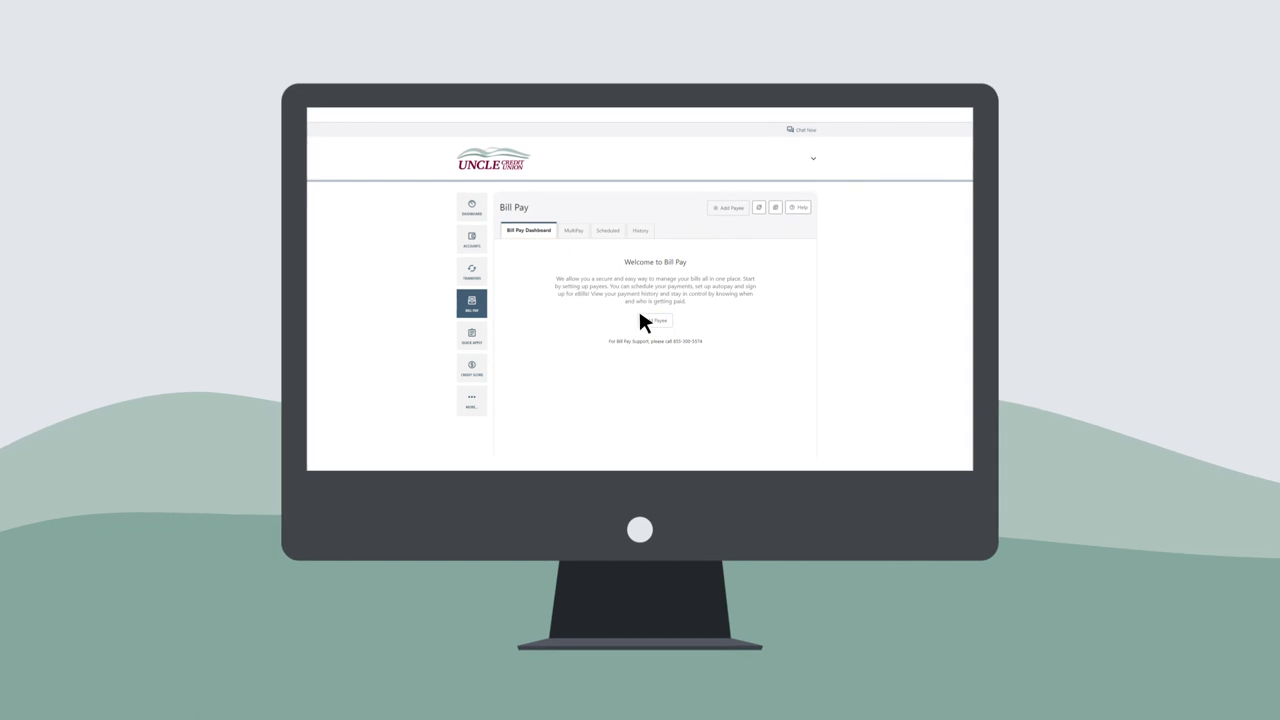
click(728, 207)
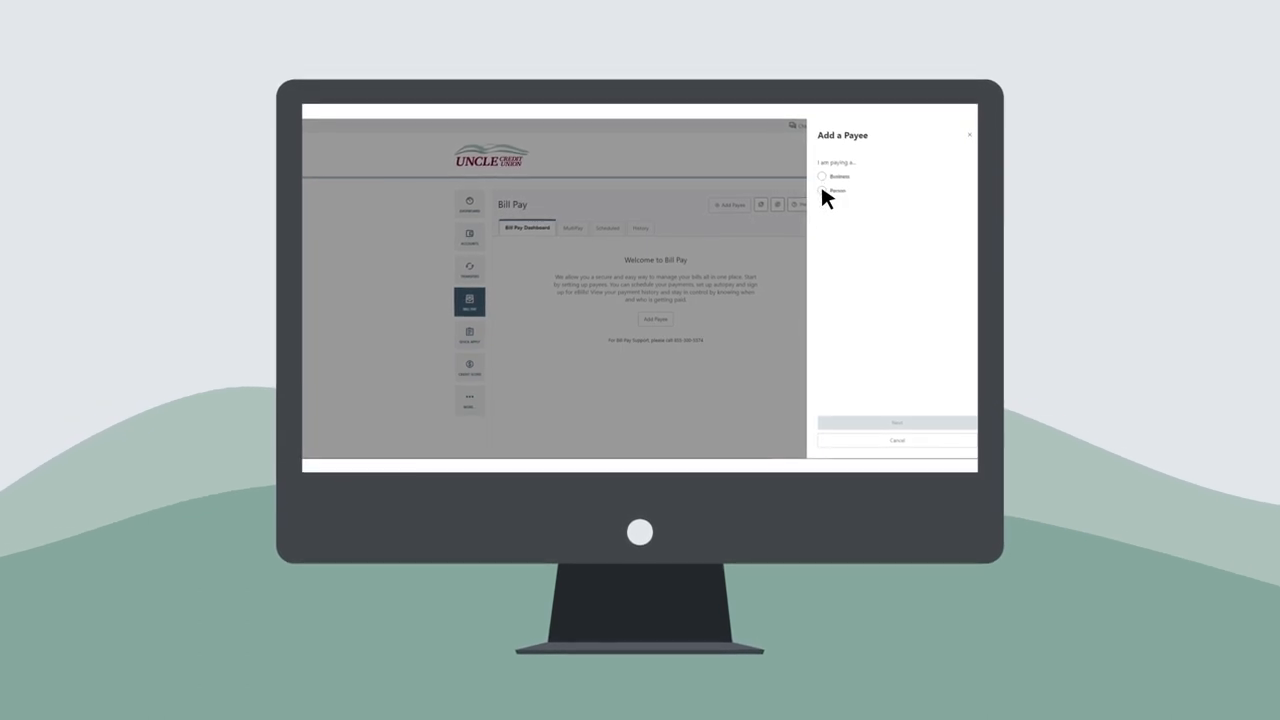
Mark the payee as a person paid by check and continue to the address fields.
click(837, 191)
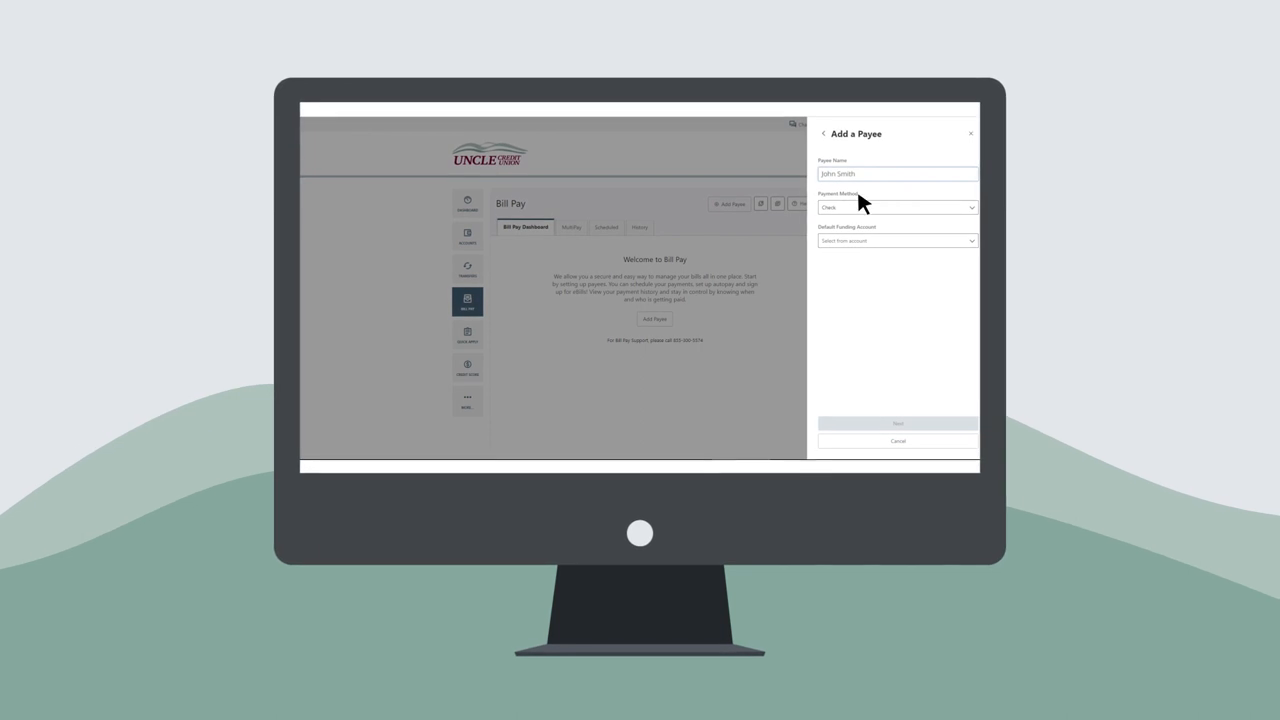
click(897, 423)
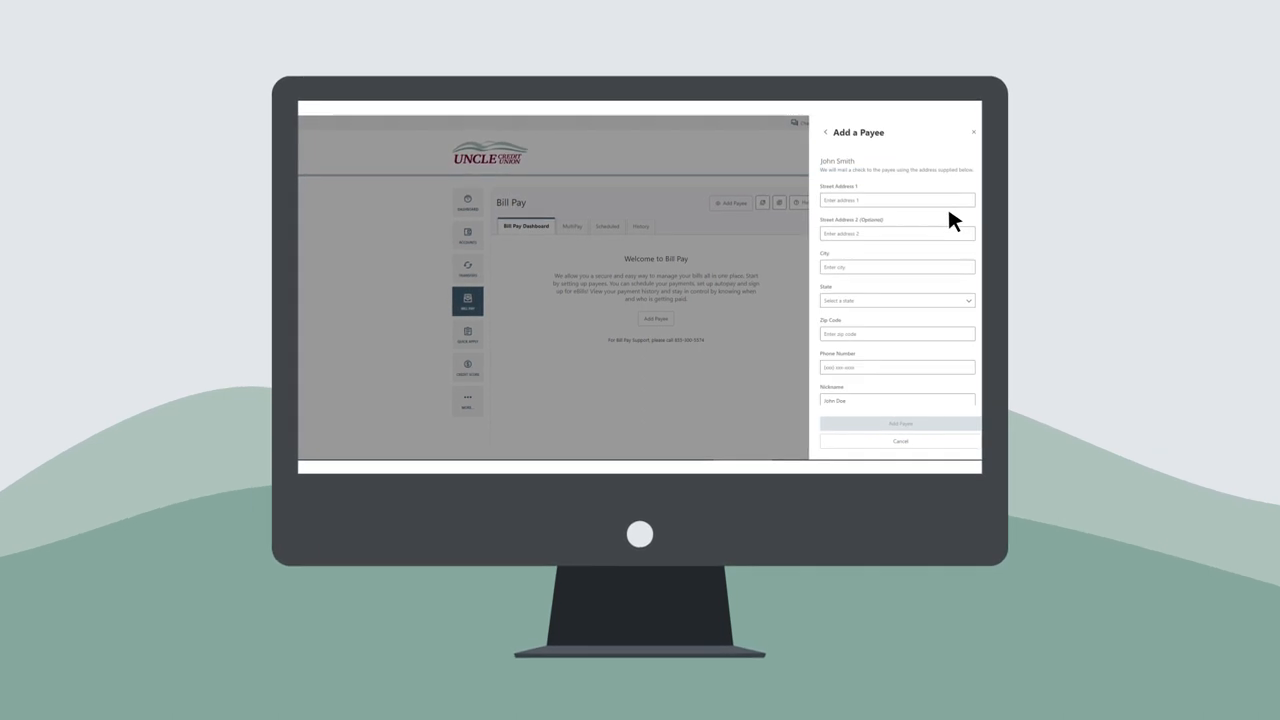